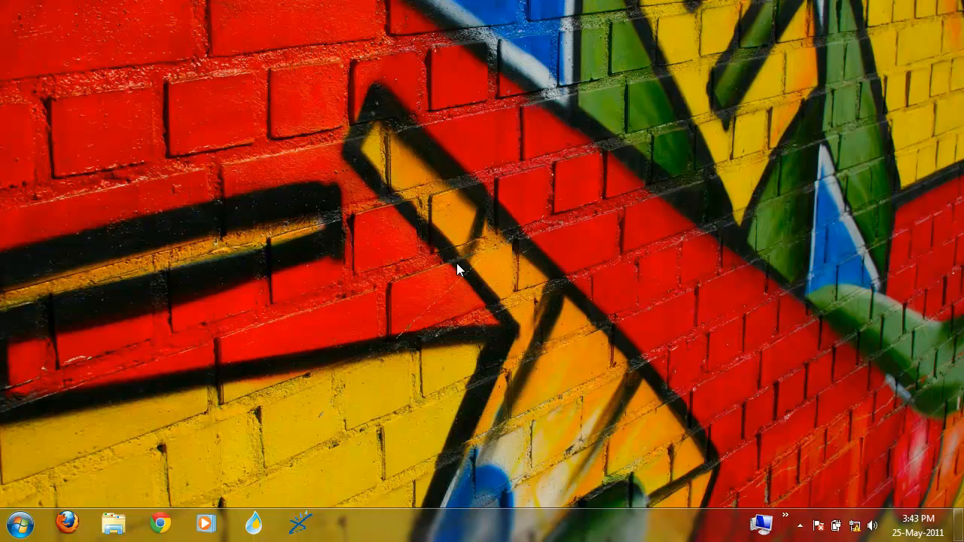
mouse_move(297, 523)
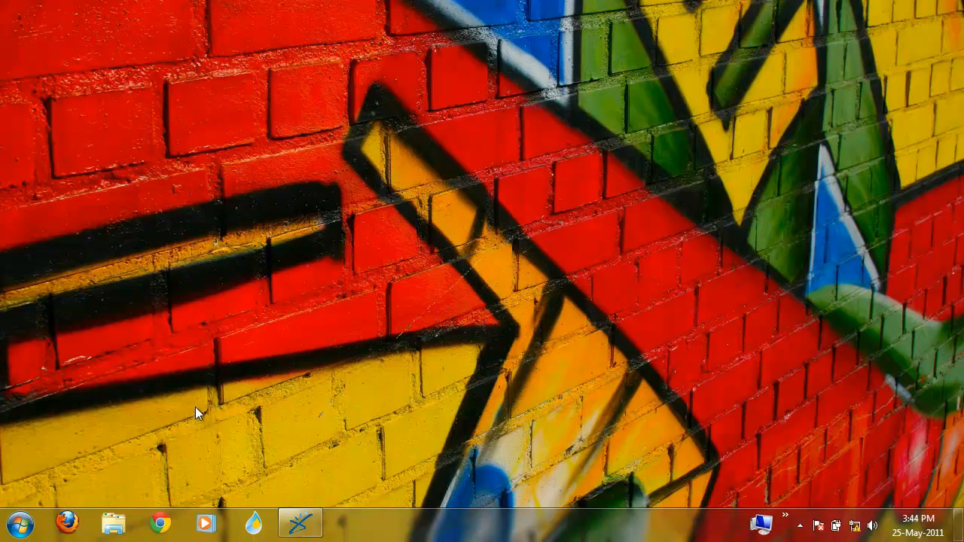
mouse_move(64, 524)
type("loc")
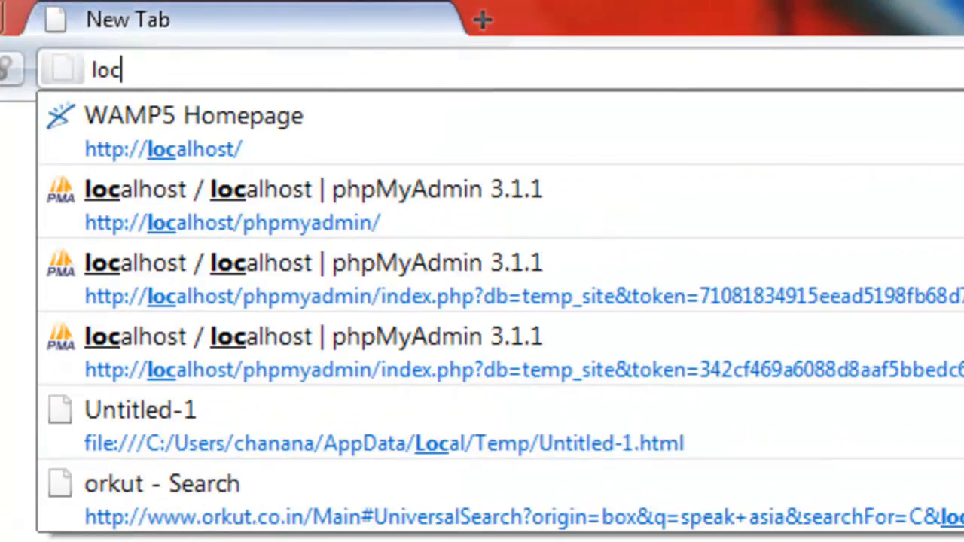
Go to localhost and follow the WAMP5 Tools link to the phpMyAdmin home page.
type("aal")
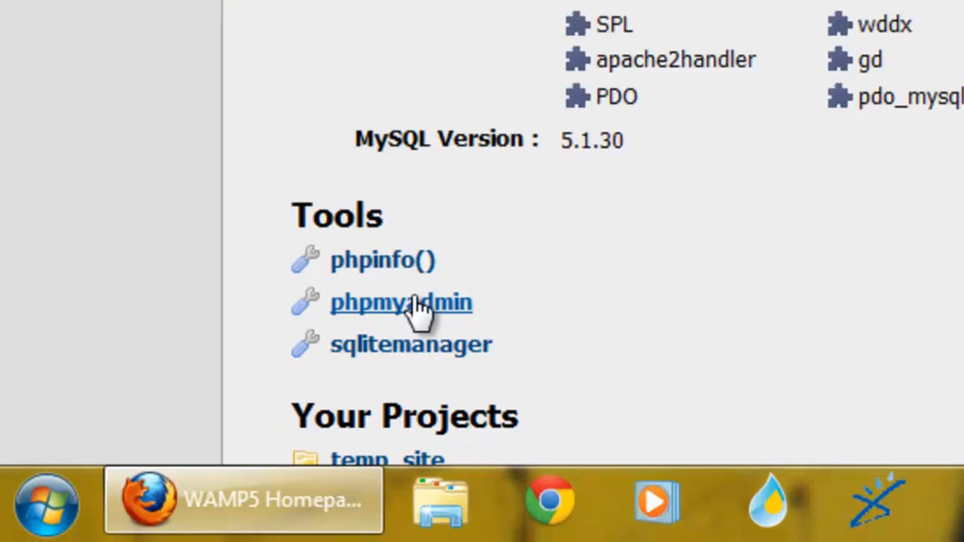
left_click(401, 301)
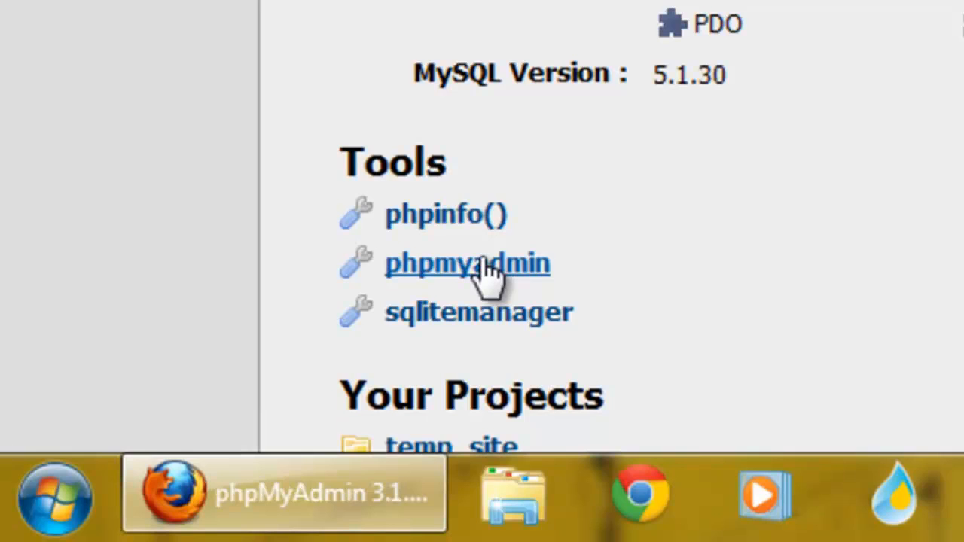
left_click(467, 264)
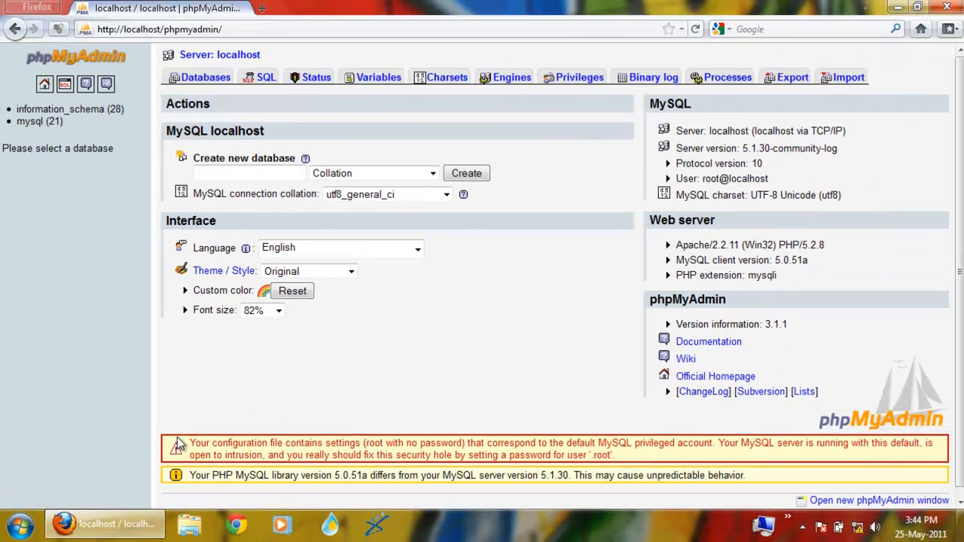
mouse_move(180, 160)
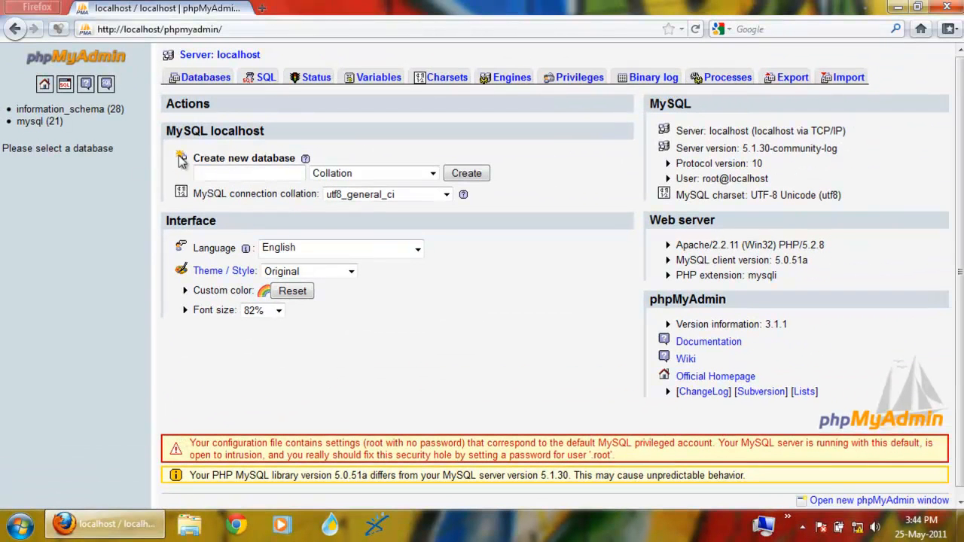
mouse_move(60, 109)
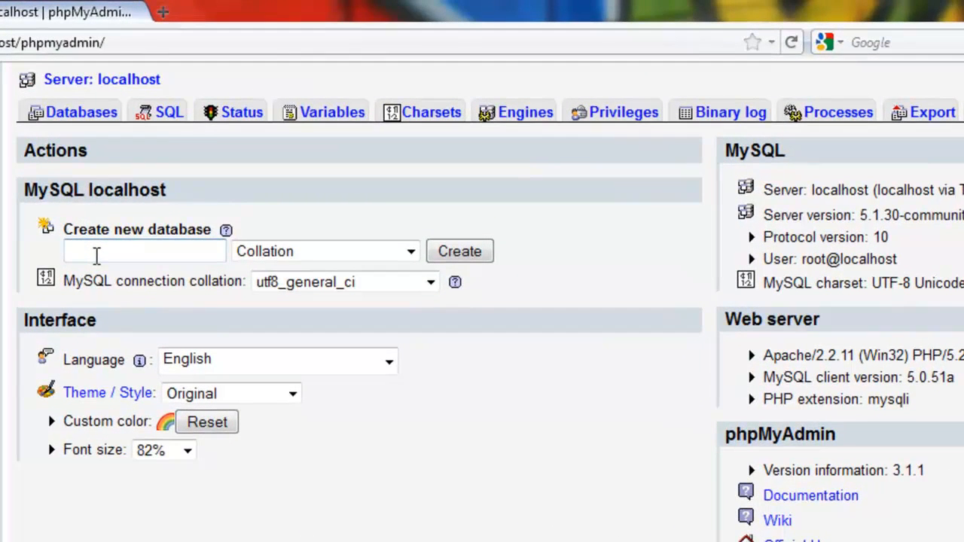
Create a new empty database named temp_site.
type("te")
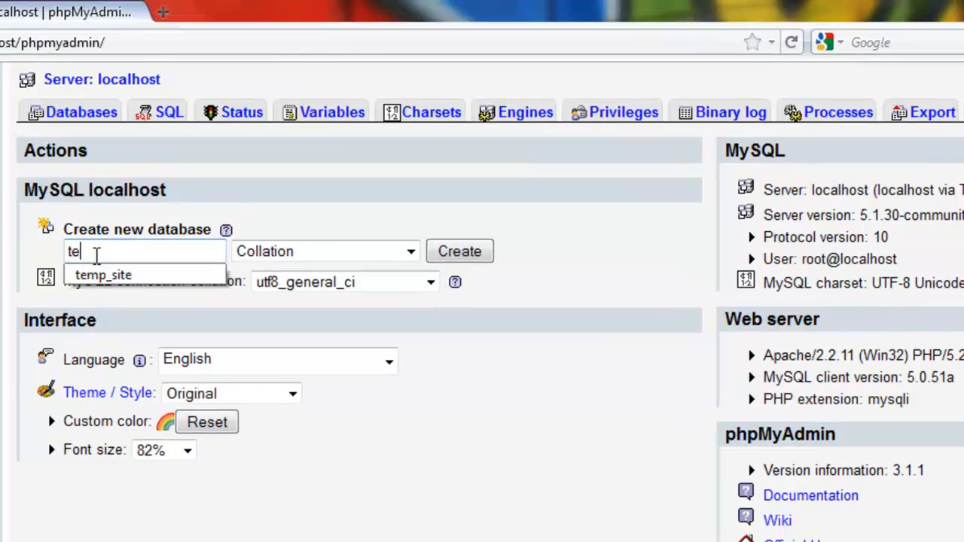
type("mp")
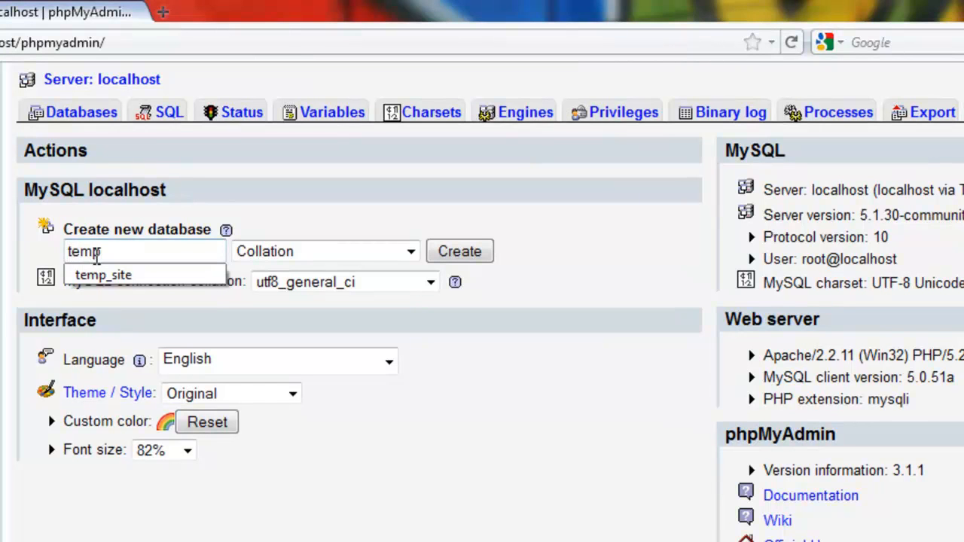
type("_site")
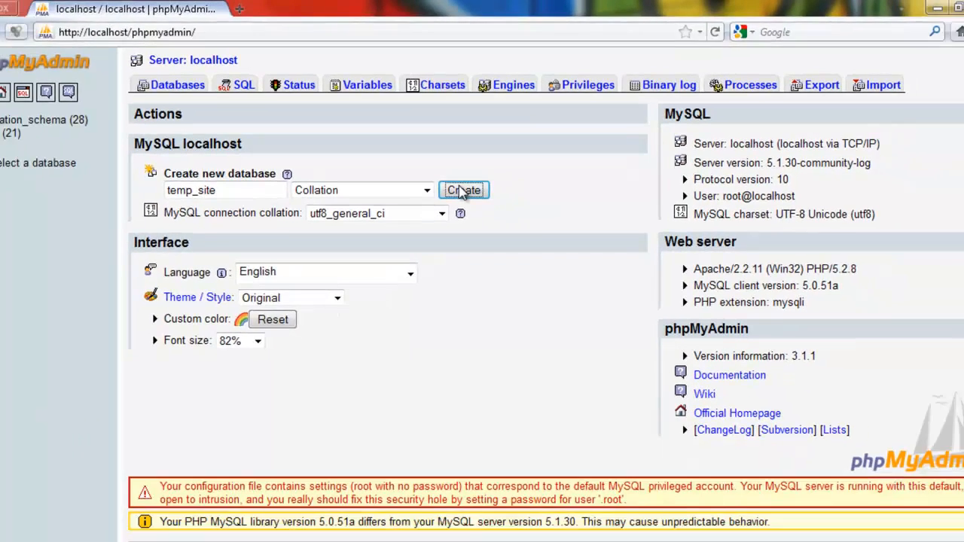
left_click(464, 190)
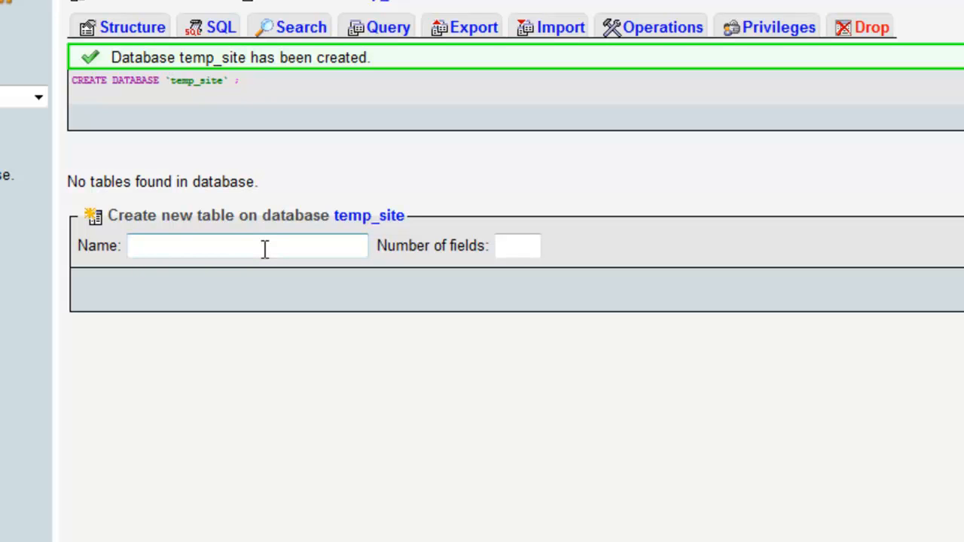
Start a new table named student with 3 fields in temp_site.
type("student")
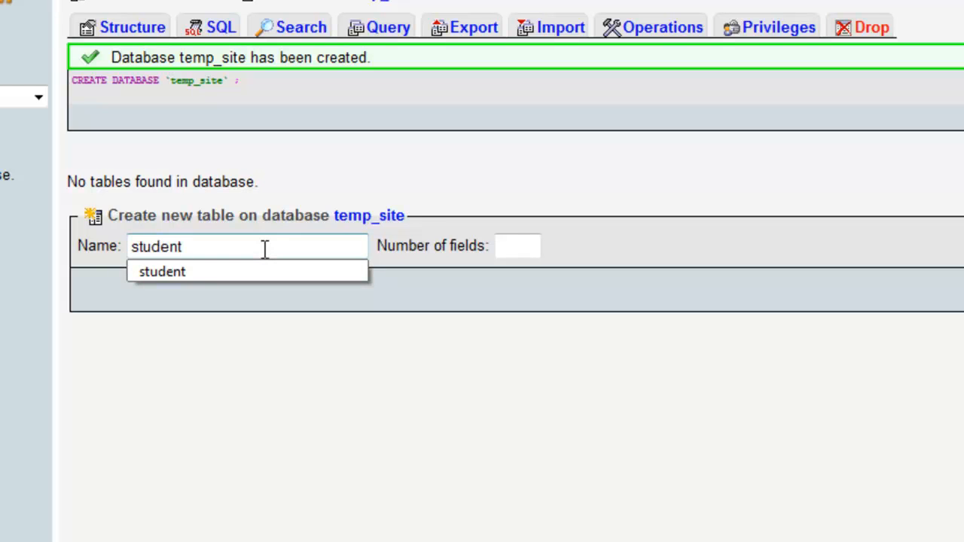
left_click(518, 246)
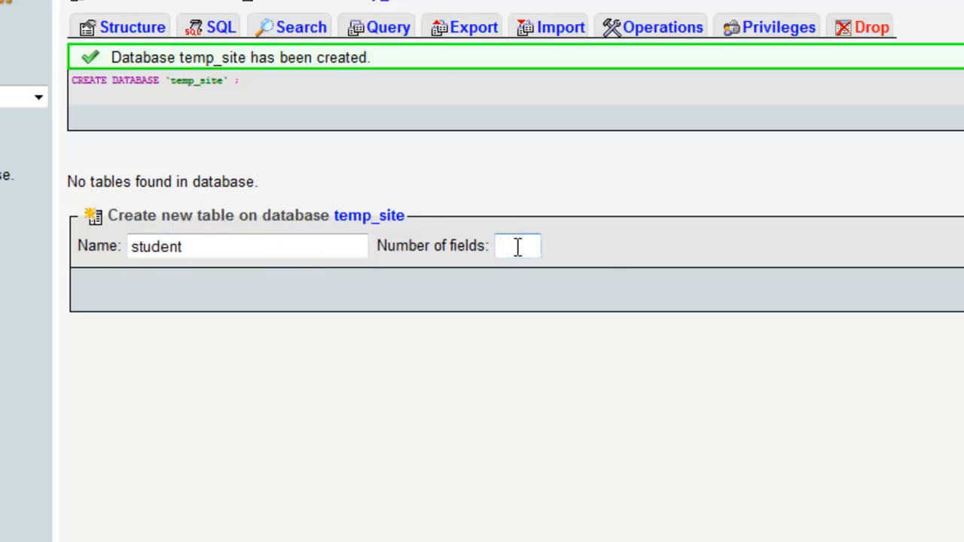
type("3")
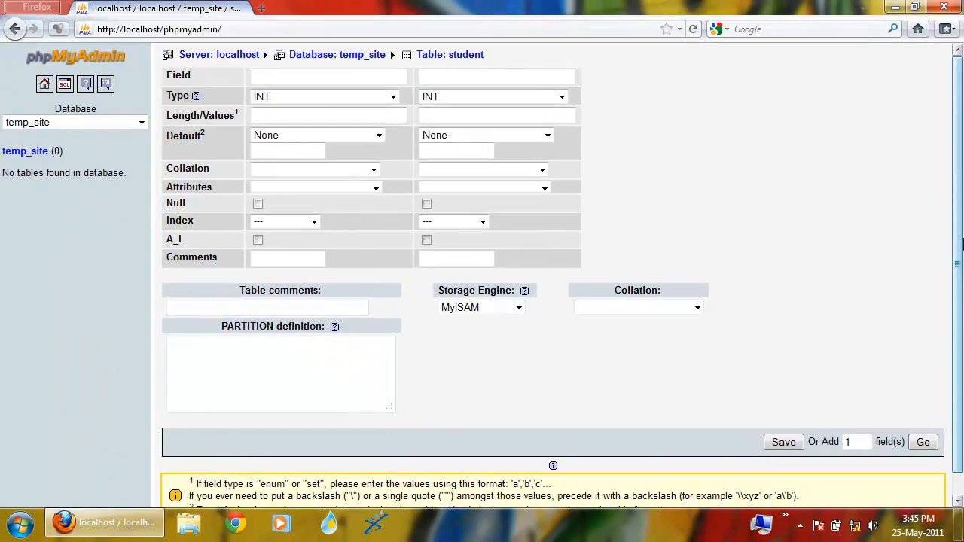
mouse_move(922, 399)
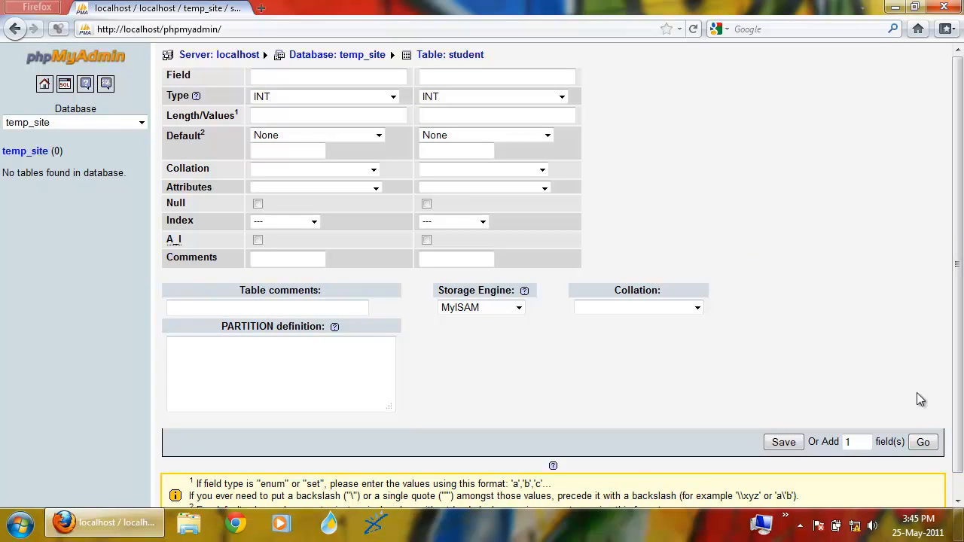
Add one more field to the student form and set the third column's default to None.
left_click(922, 443)
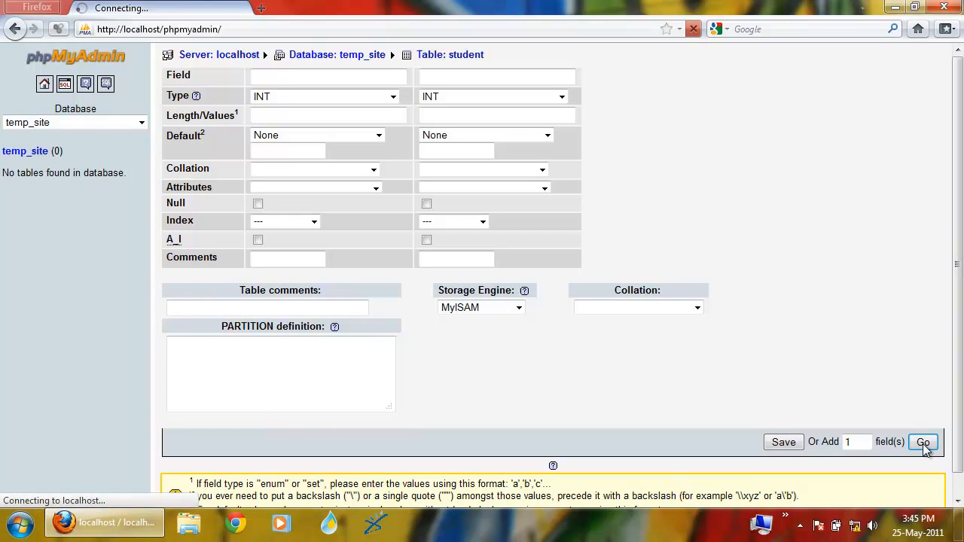
left_click(922, 443)
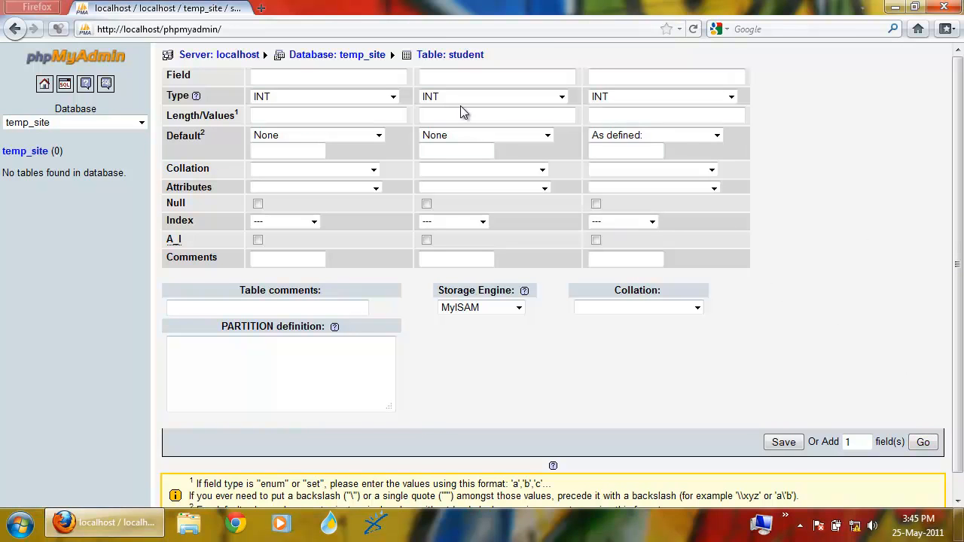
left_click(716, 135)
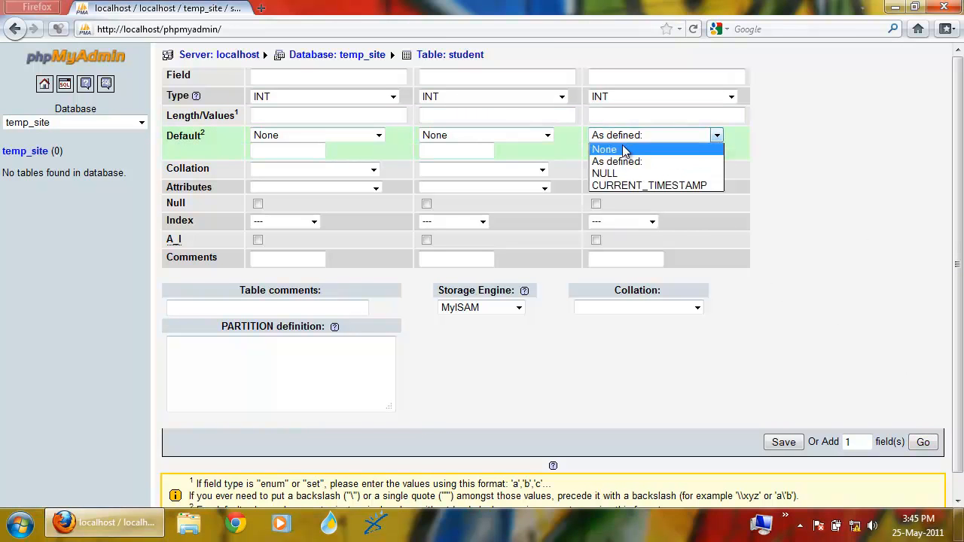
left_click(604, 149)
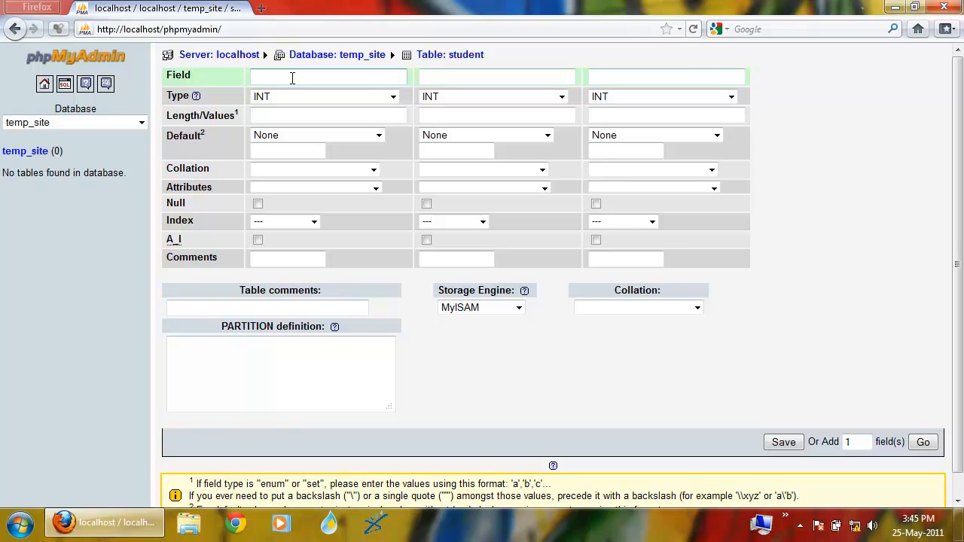
Define the first column as studentid, INT length 3, PRIMARY index with auto increment.
type("st")
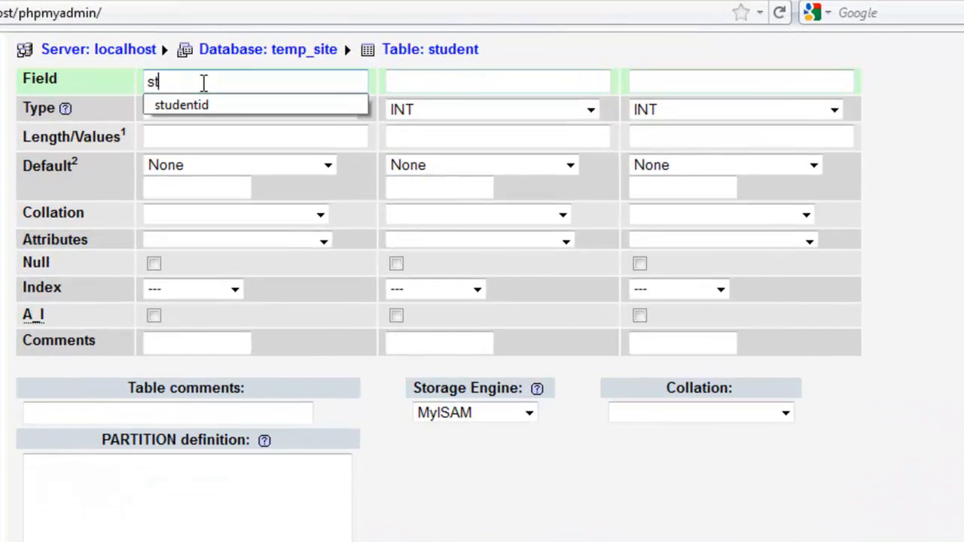
type("udent")
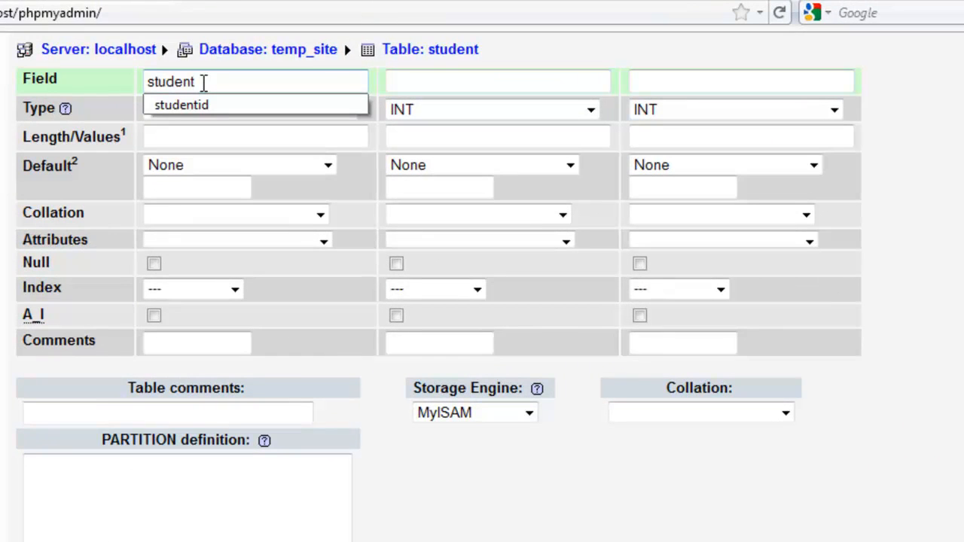
type("id")
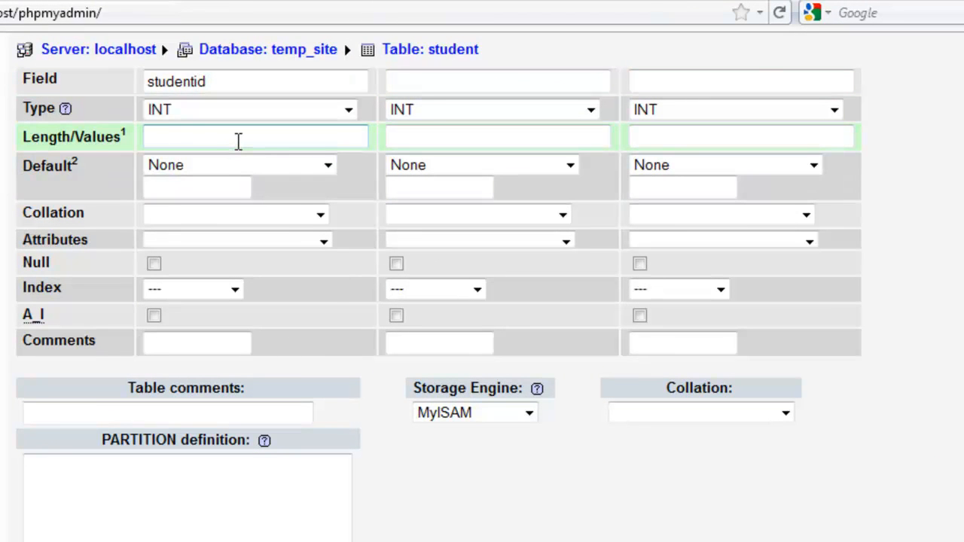
type("3")
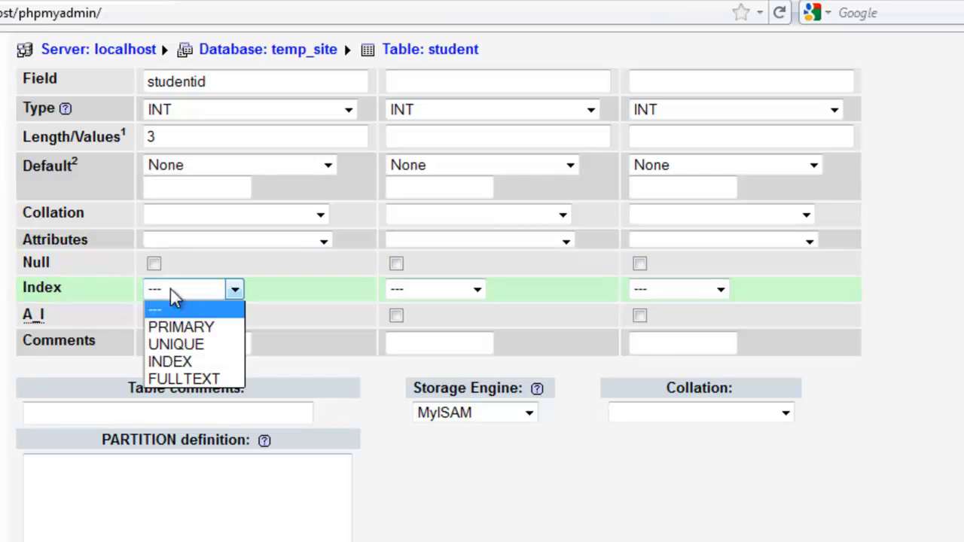
left_click(181, 325)
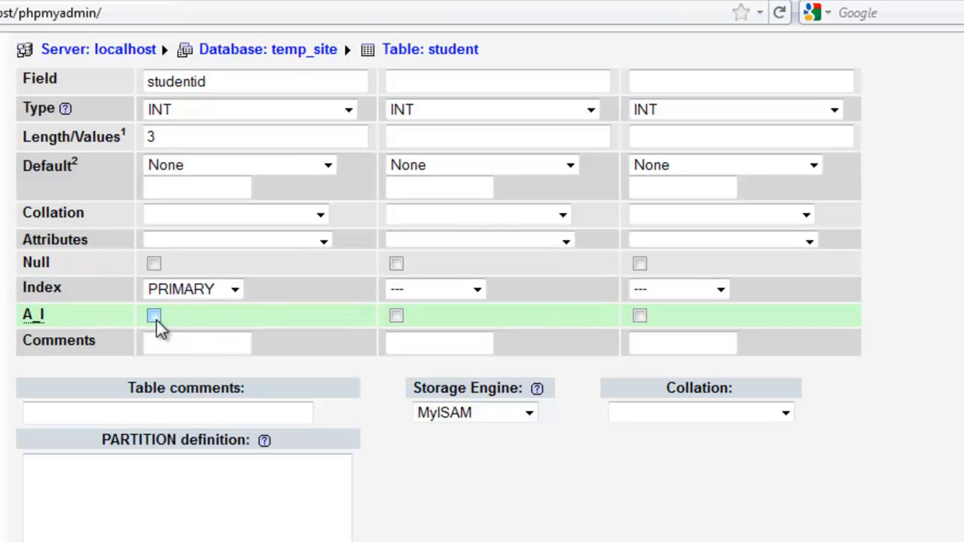
left_click(153, 315)
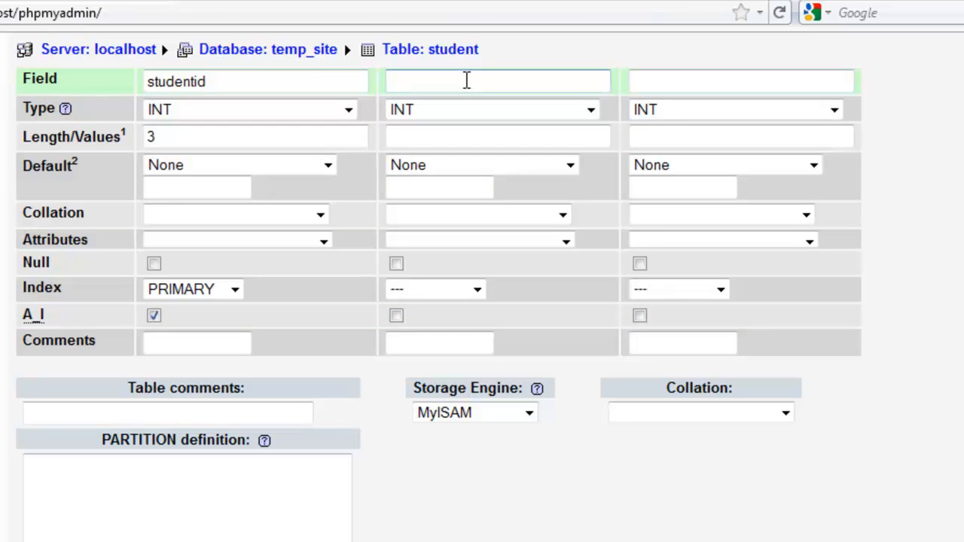
Name the next columns firstname and lastname, both VARCHAR with length 20.
type("firstname")
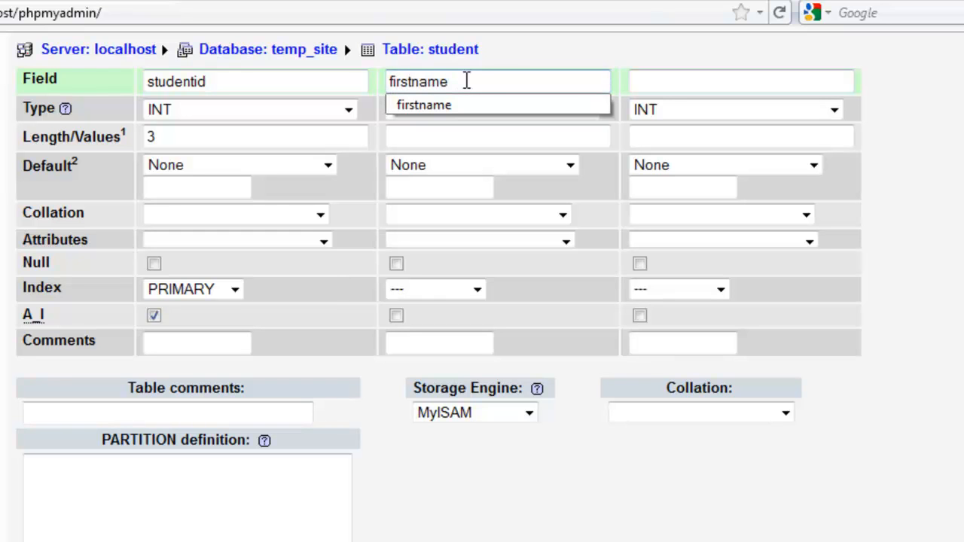
left_click(741, 81)
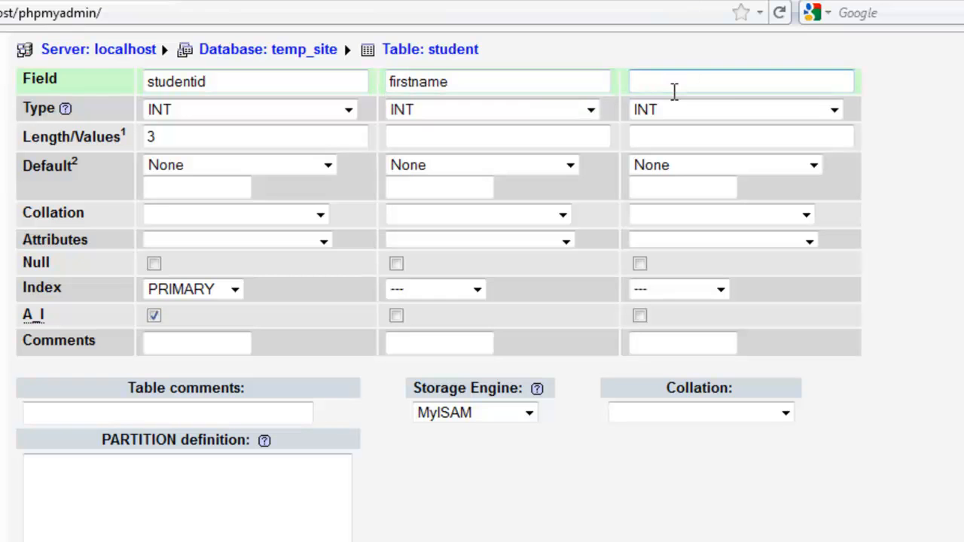
type("lastname")
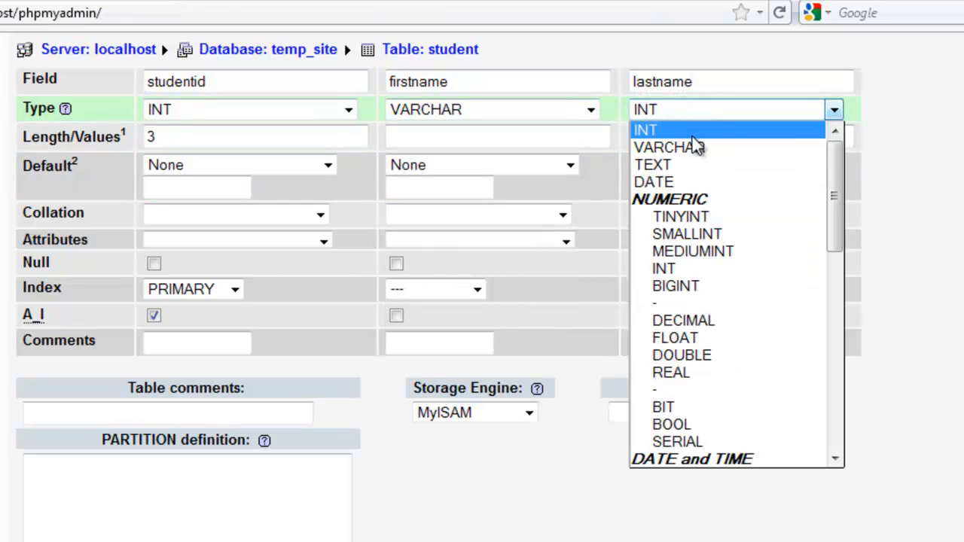
left_click(668, 147)
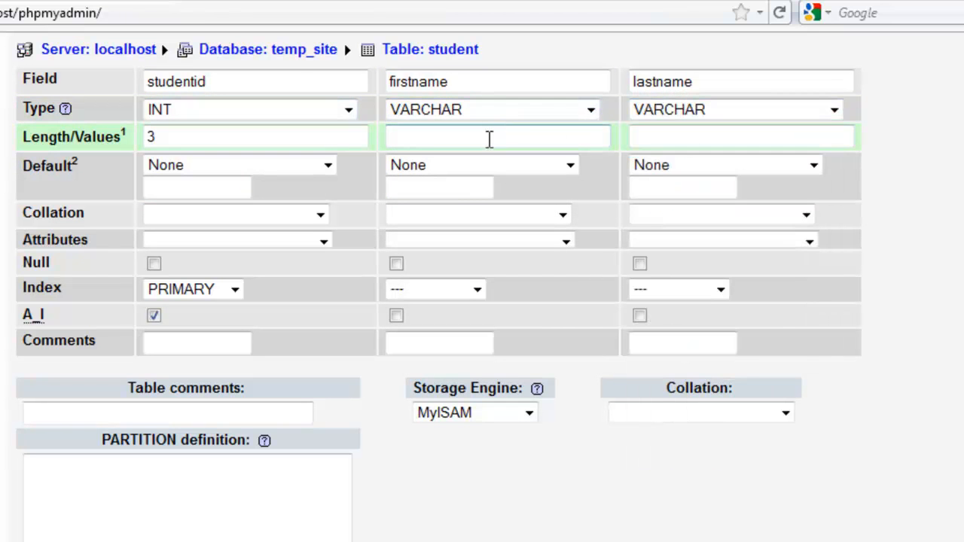
type("20")
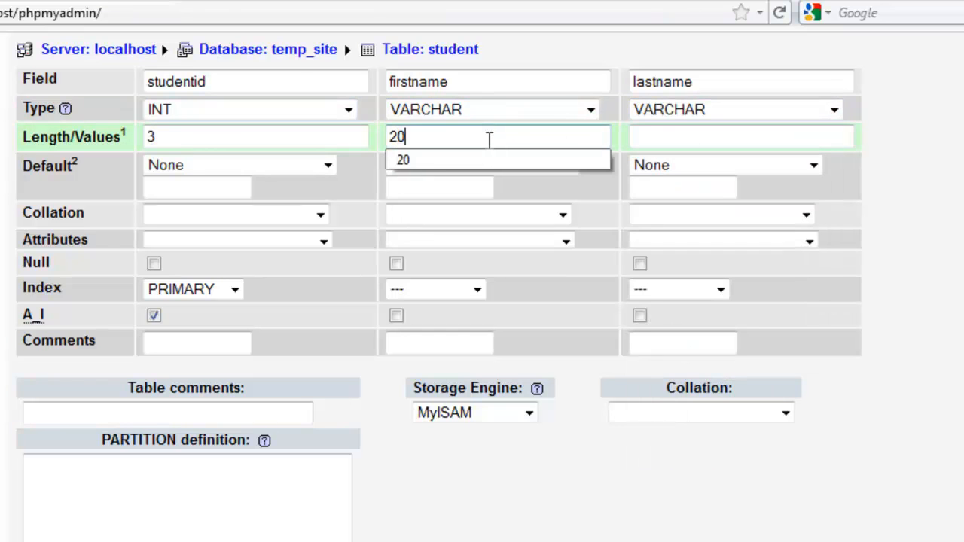
left_click(742, 136)
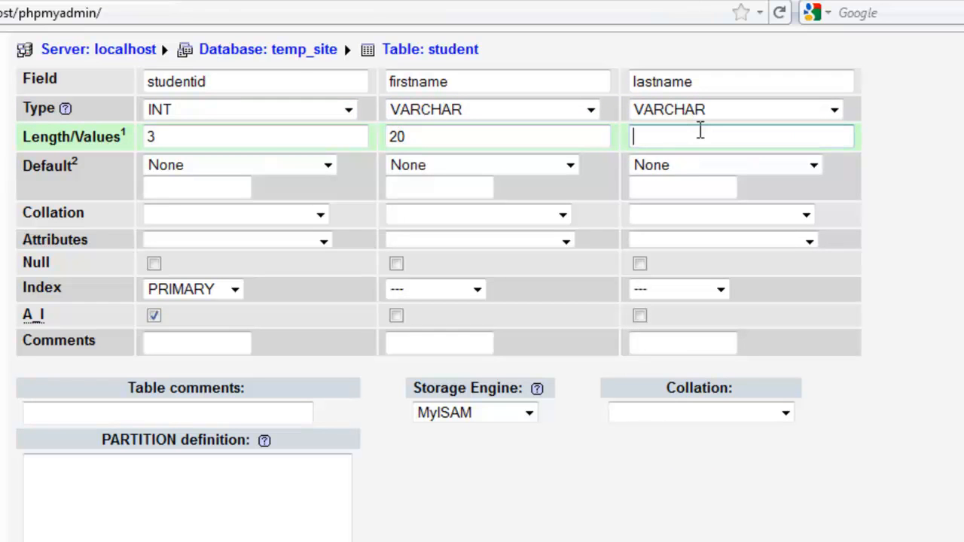
type("20")
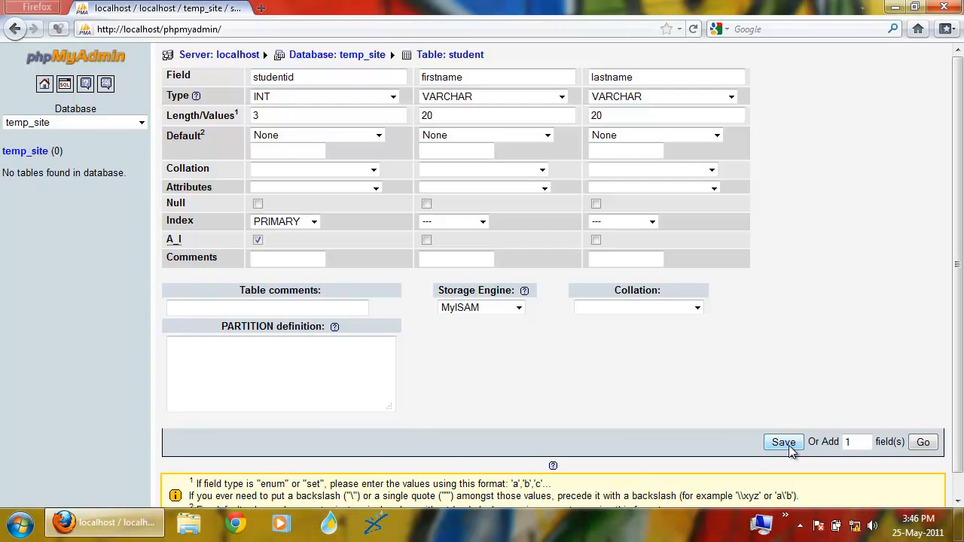
Save the student table with its studentid, firstname and lastname columns.
left_click(784, 443)
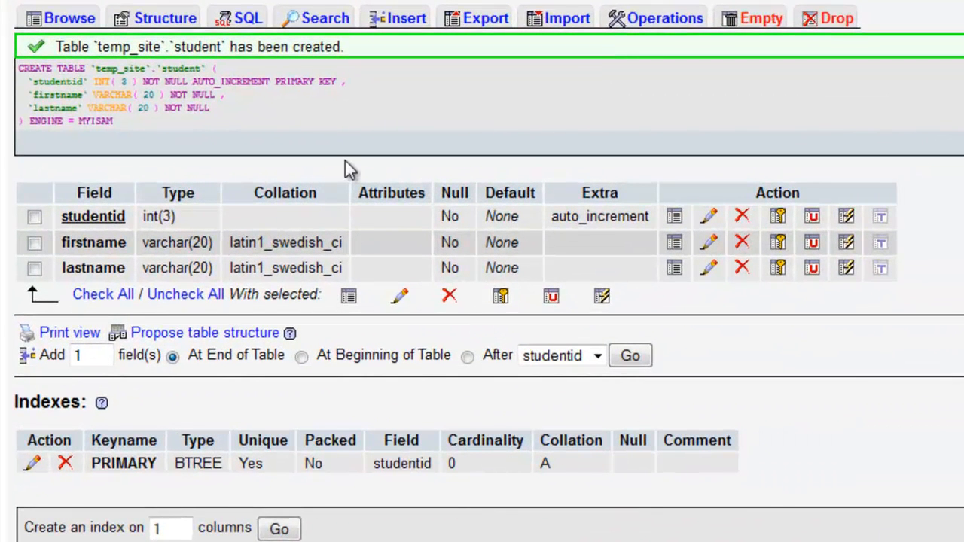
mouse_move(52, 90)
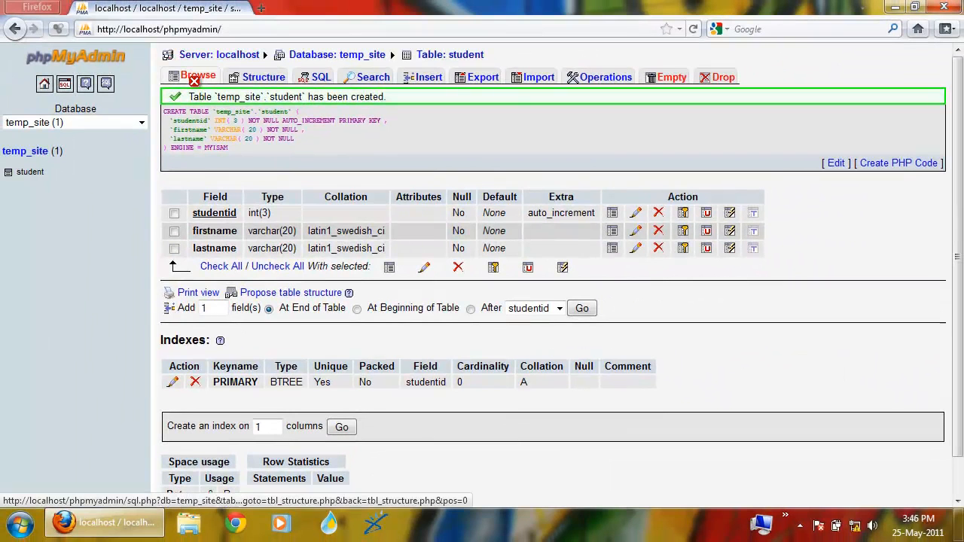
Browse the empty student table, then return to the temp_site database overview.
left_click(199, 76)
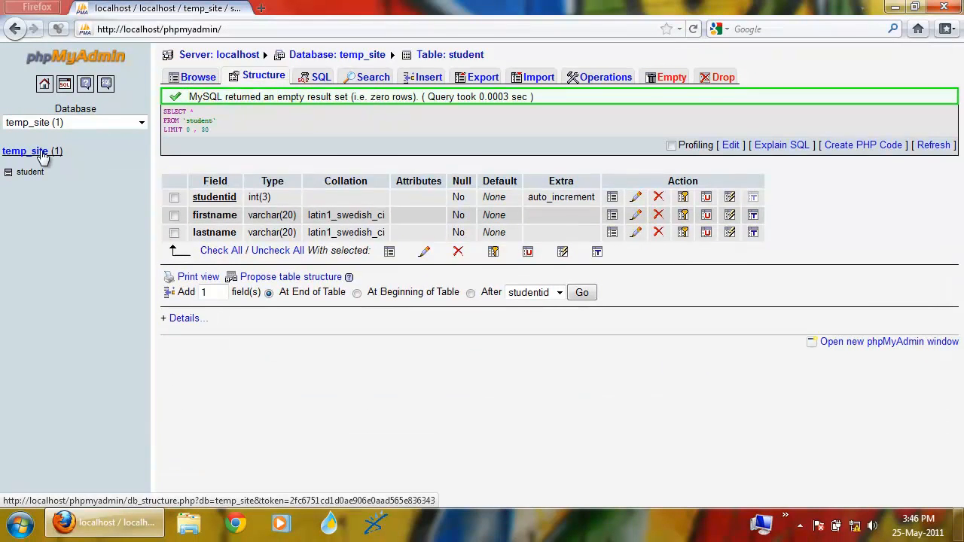
left_click(32, 150)
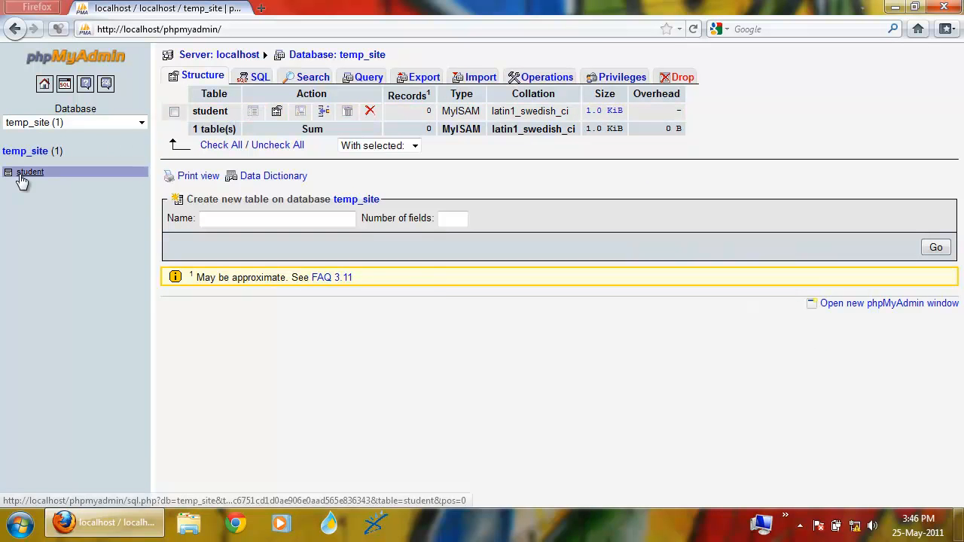
mouse_move(48, 177)
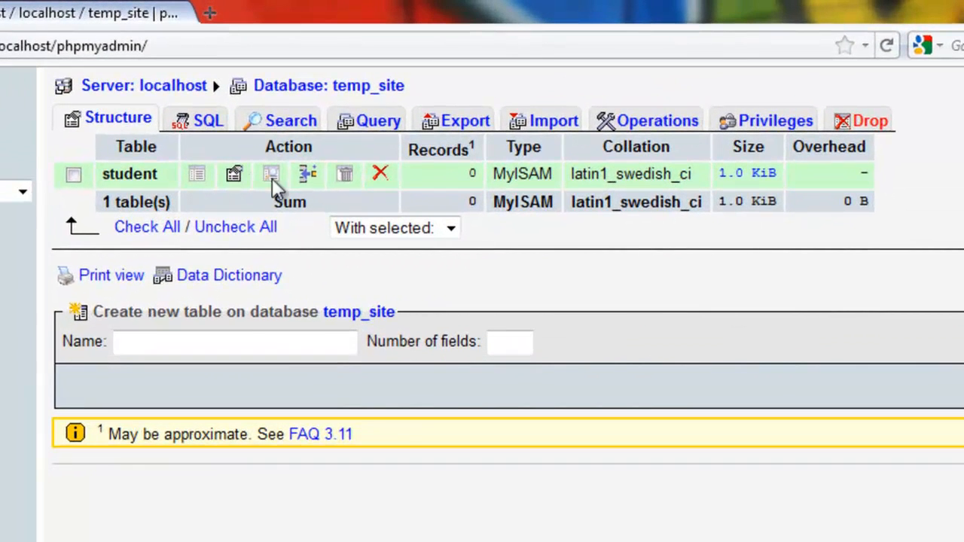
mouse_move(313, 150)
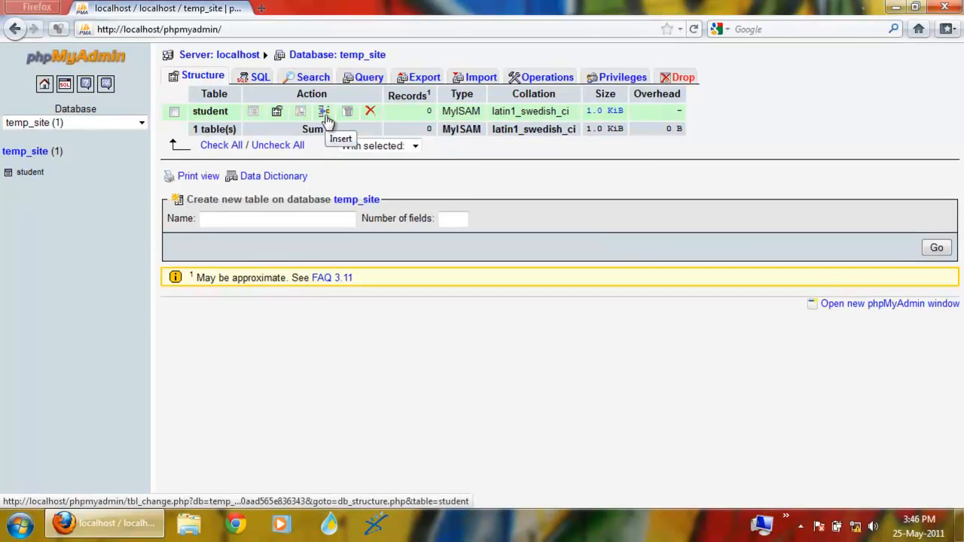
left_click(324, 111)
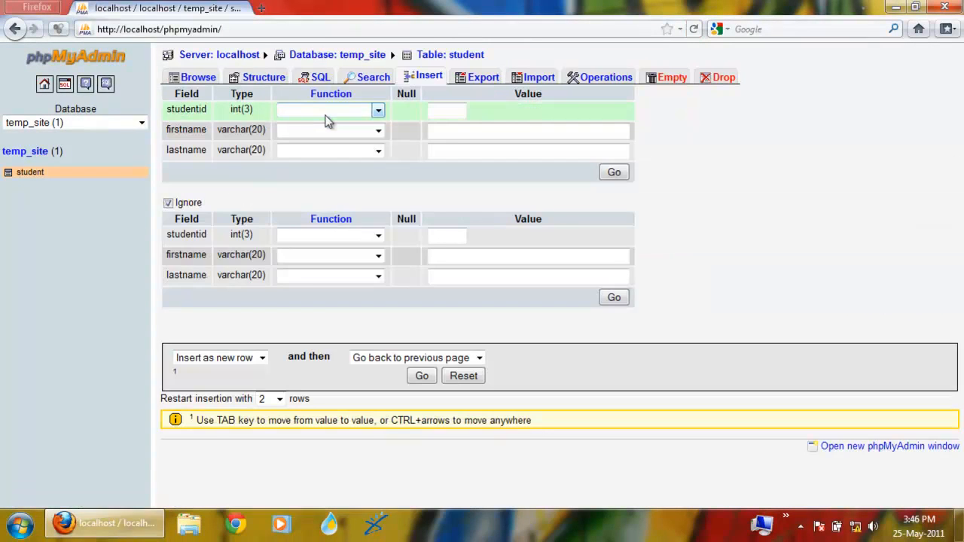
mouse_move(412, 119)
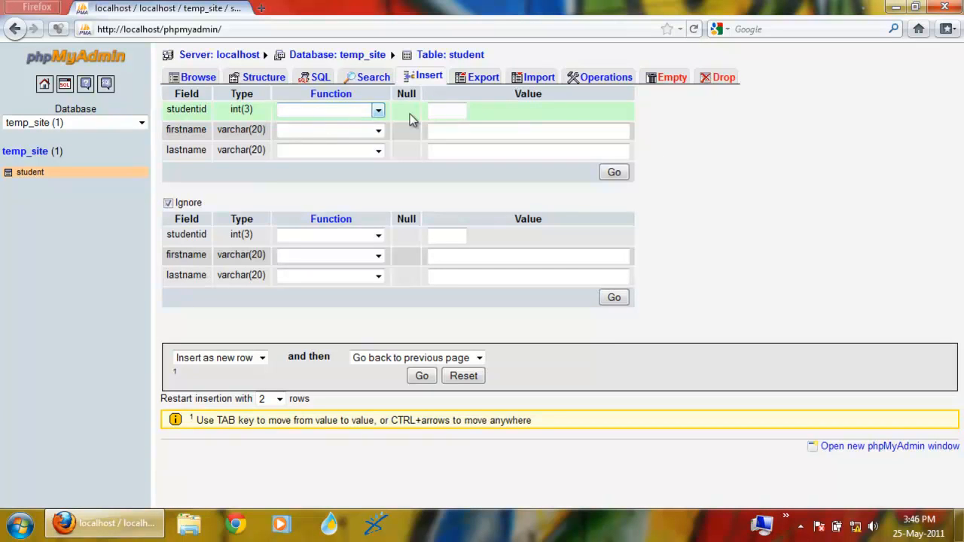
left_click(527, 130)
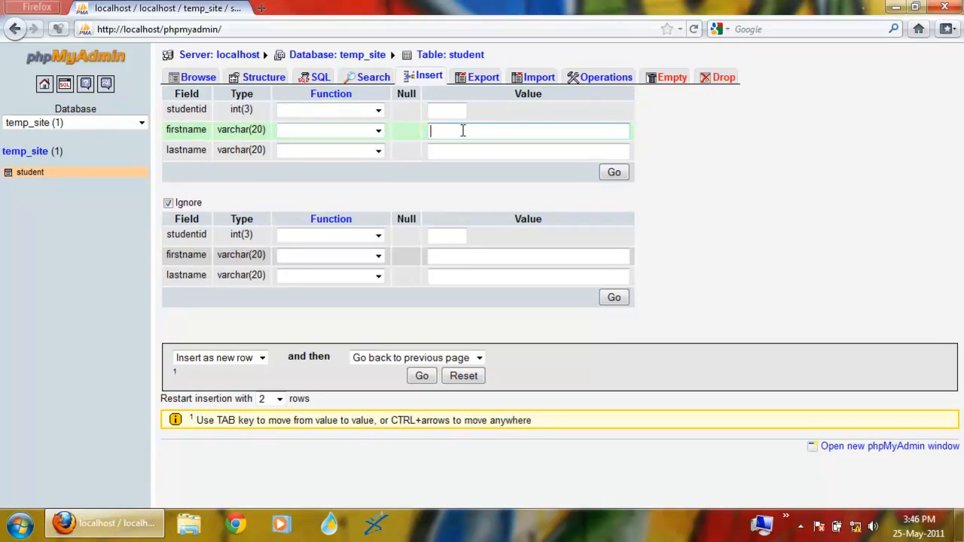
type("anmol")
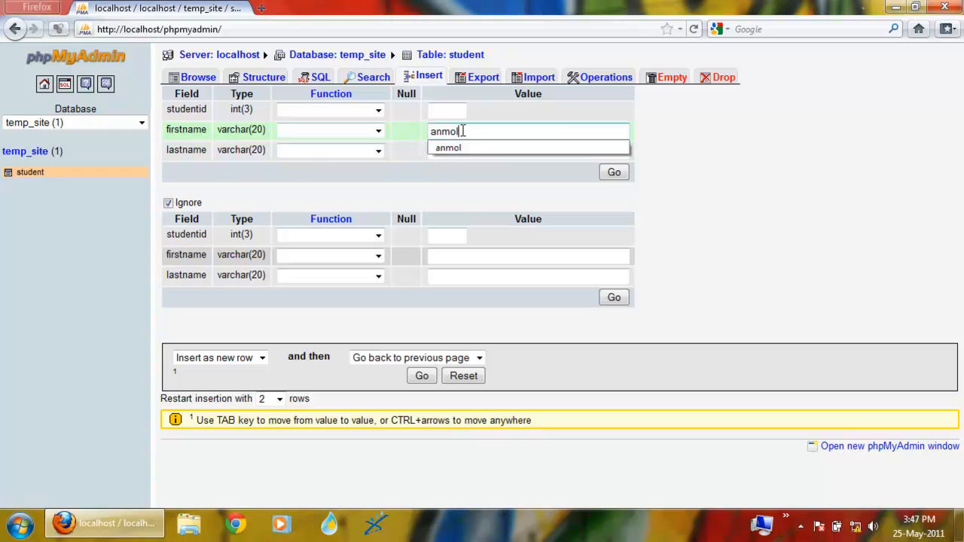
type("chanana")
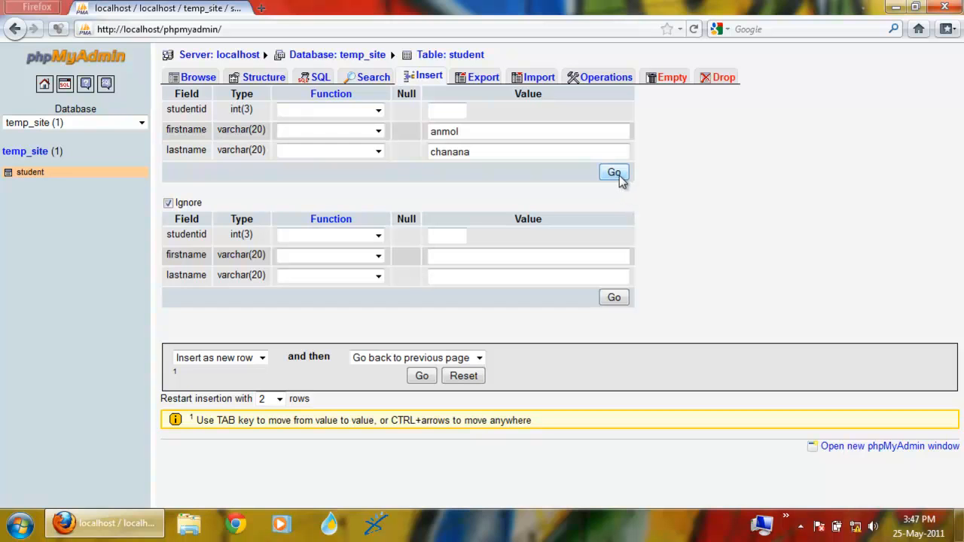
left_click(614, 172)
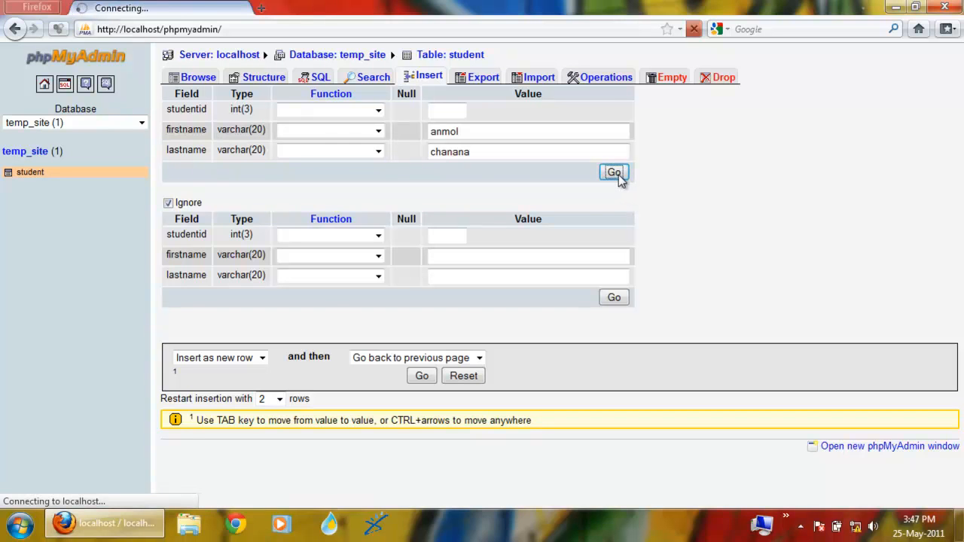
left_click(614, 172)
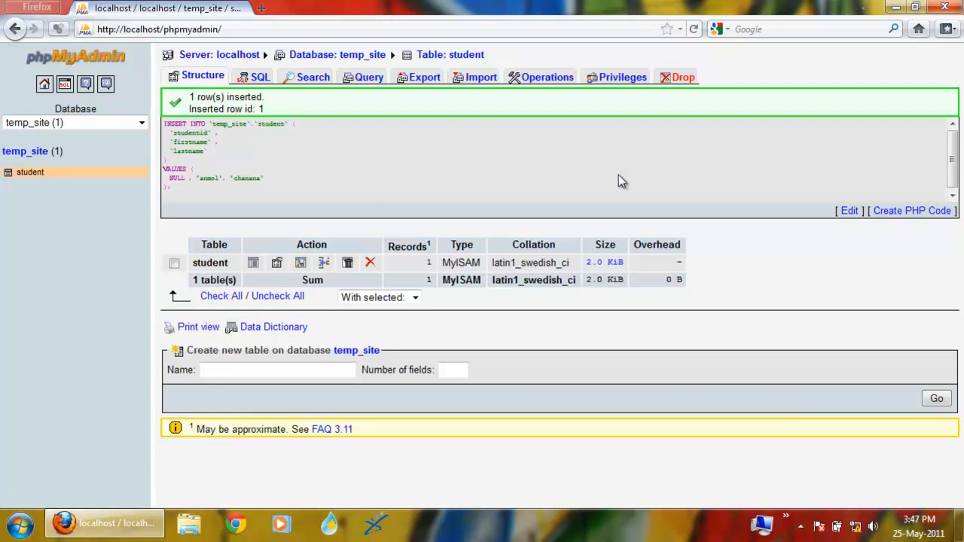
mouse_move(322, 155)
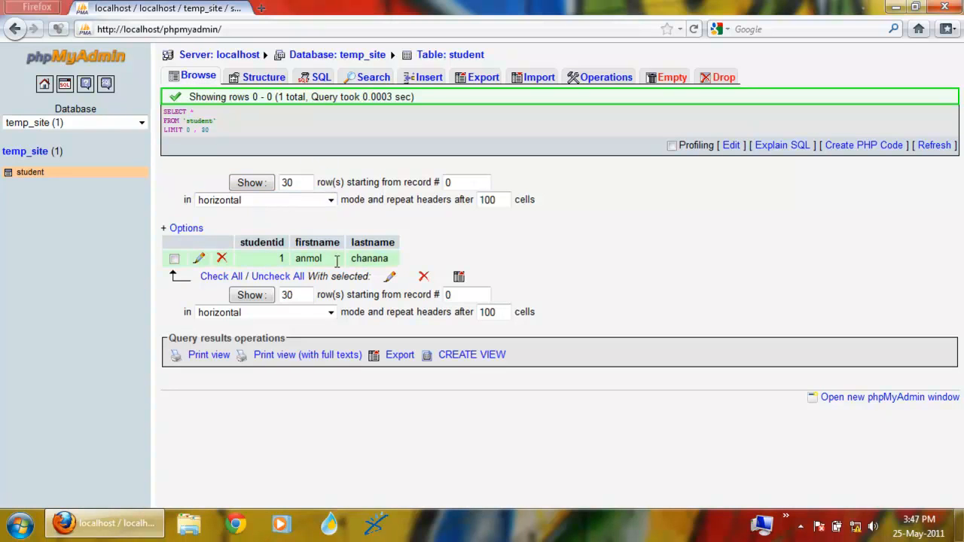
mouse_move(390, 278)
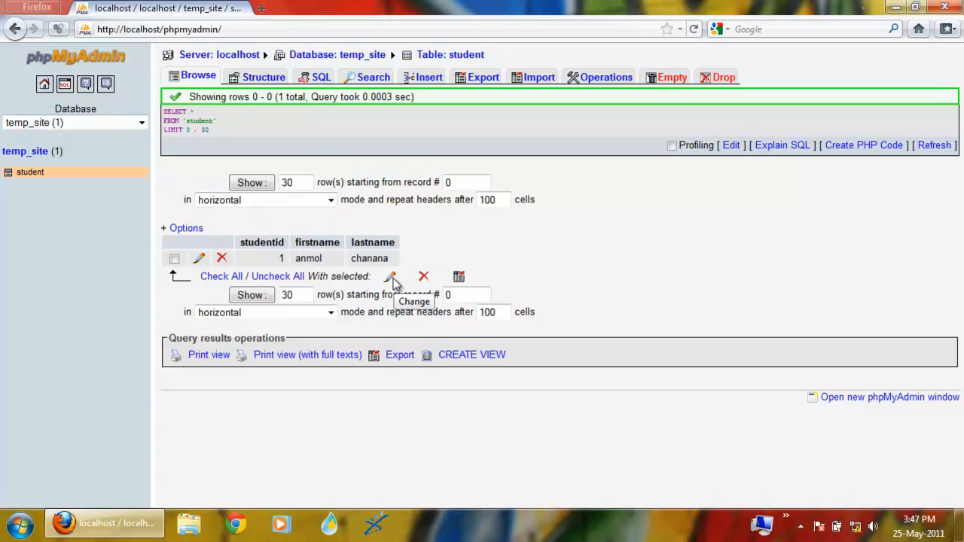
mouse_move(24, 150)
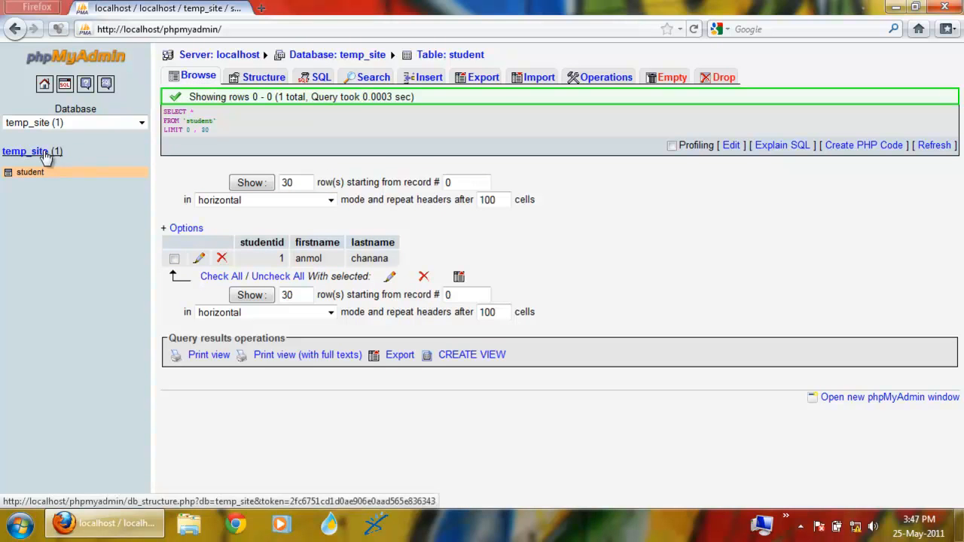
left_click(24, 151)
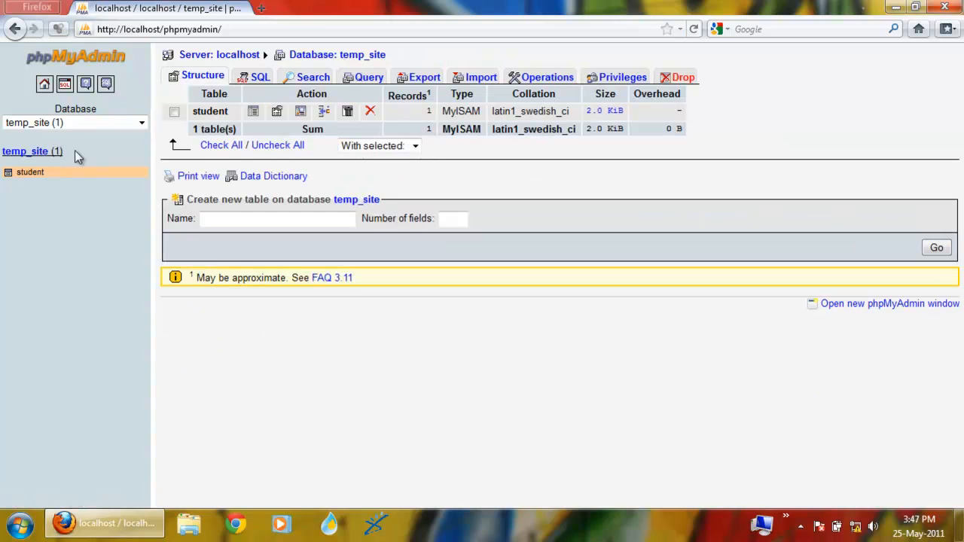
left_click(324, 112)
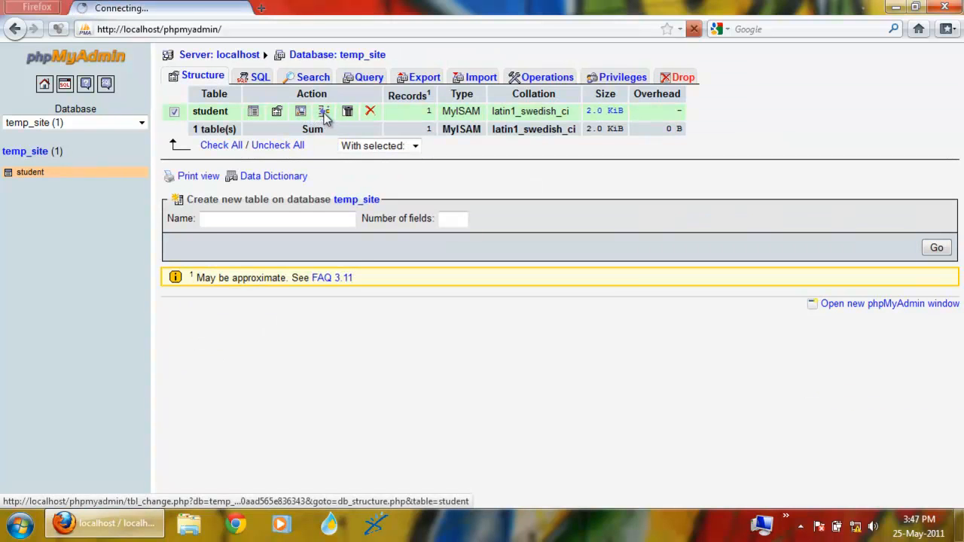
left_click(324, 112)
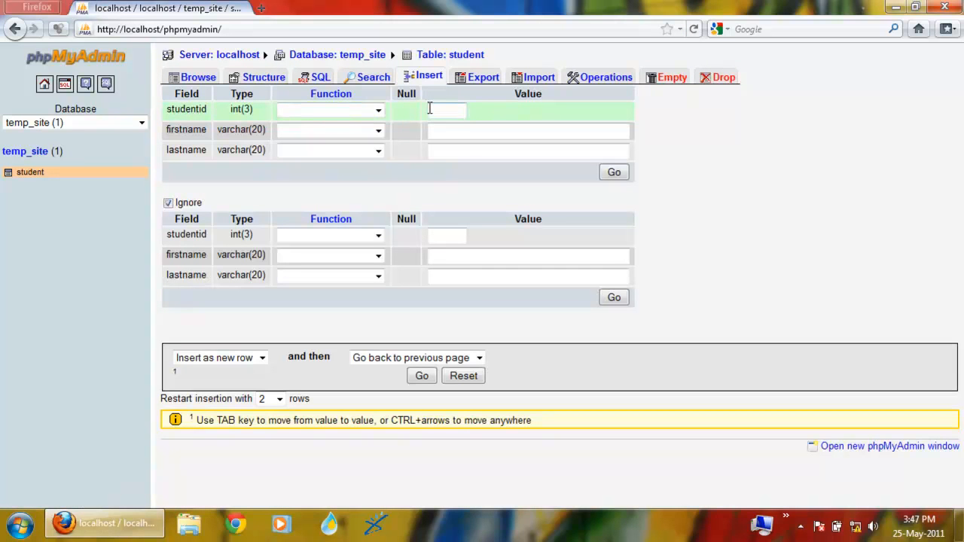
left_click(527, 130)
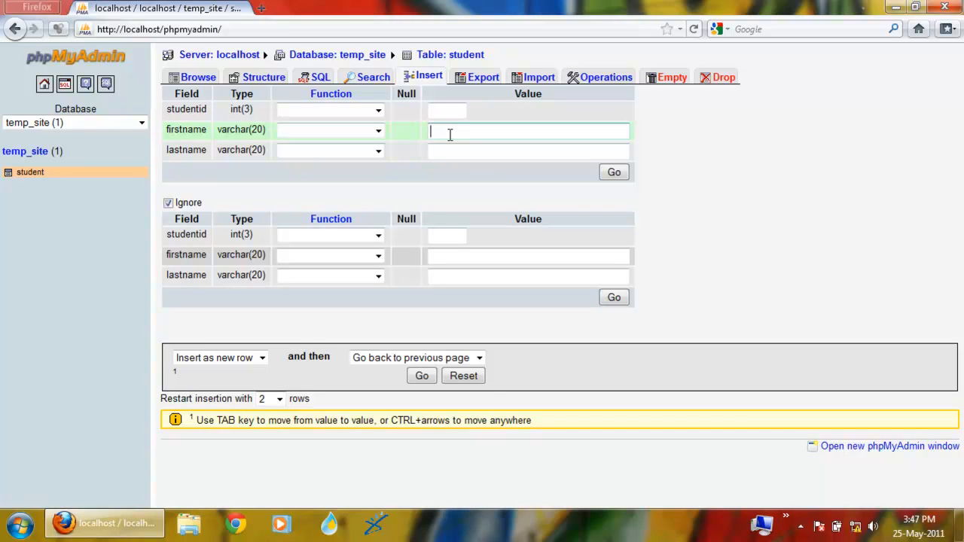
type("kamal")
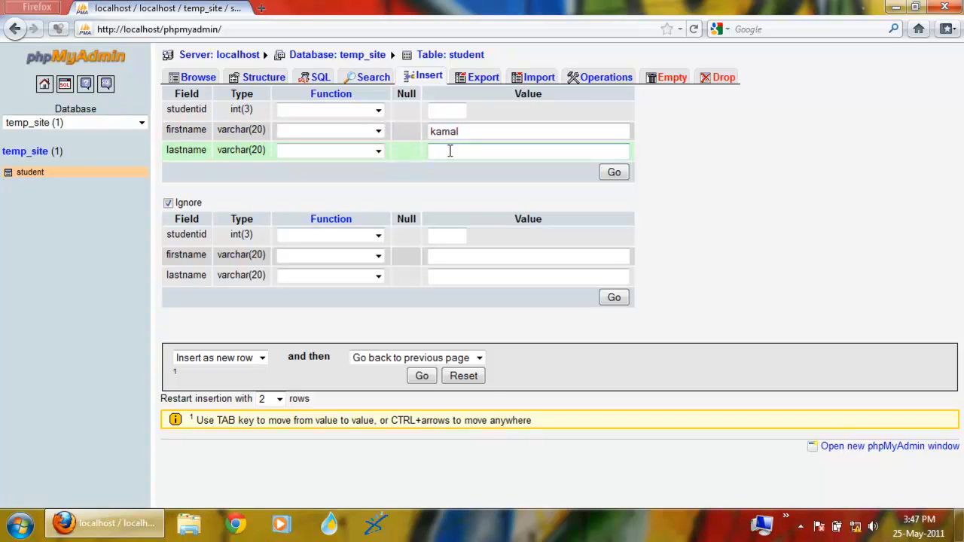
type("singh")
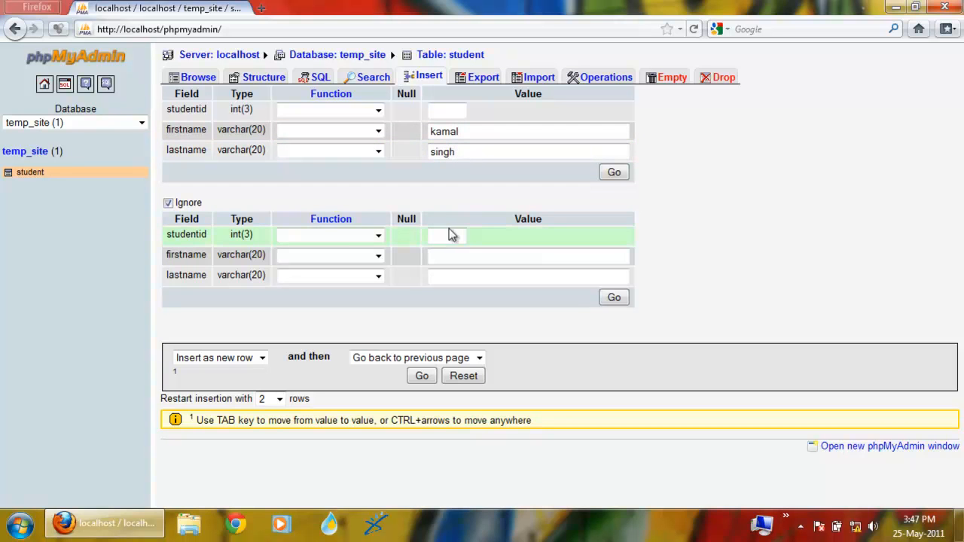
Uncheck Ignore on the second row and enter raj kapoor as the second student.
left_click(169, 202)
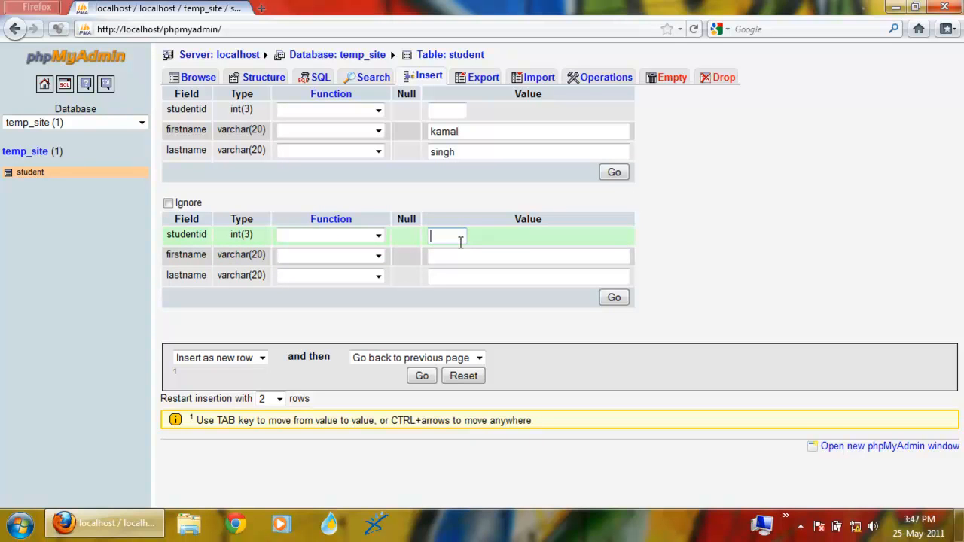
left_click(527, 257)
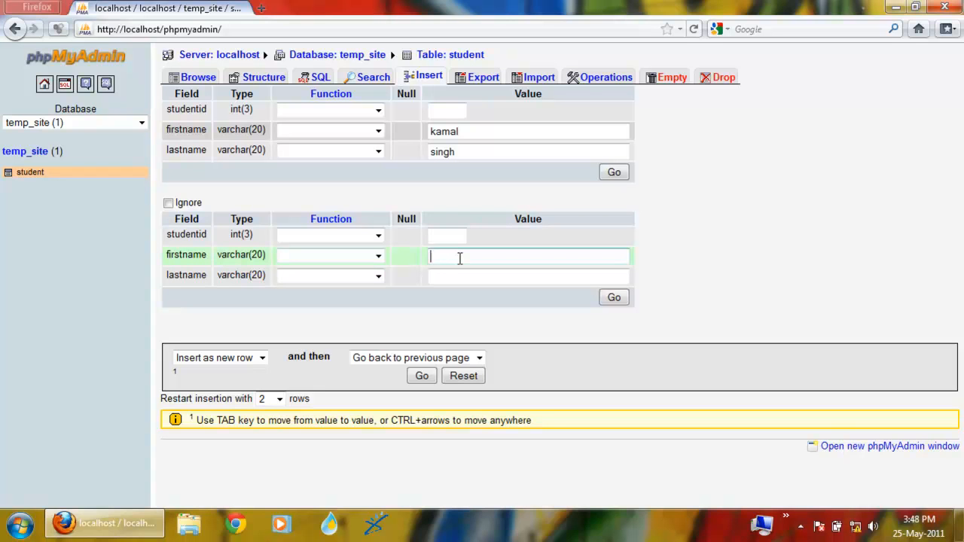
type("raj")
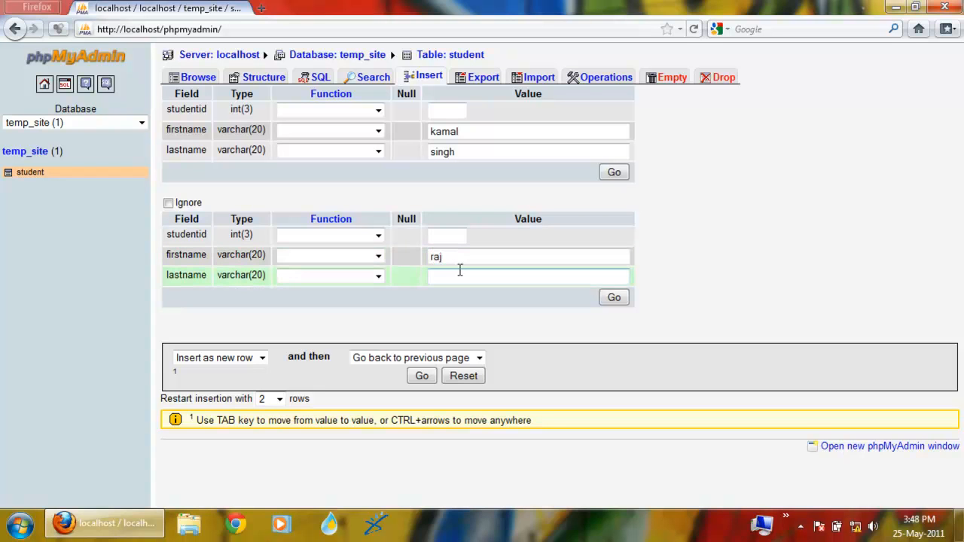
type("kapoor")
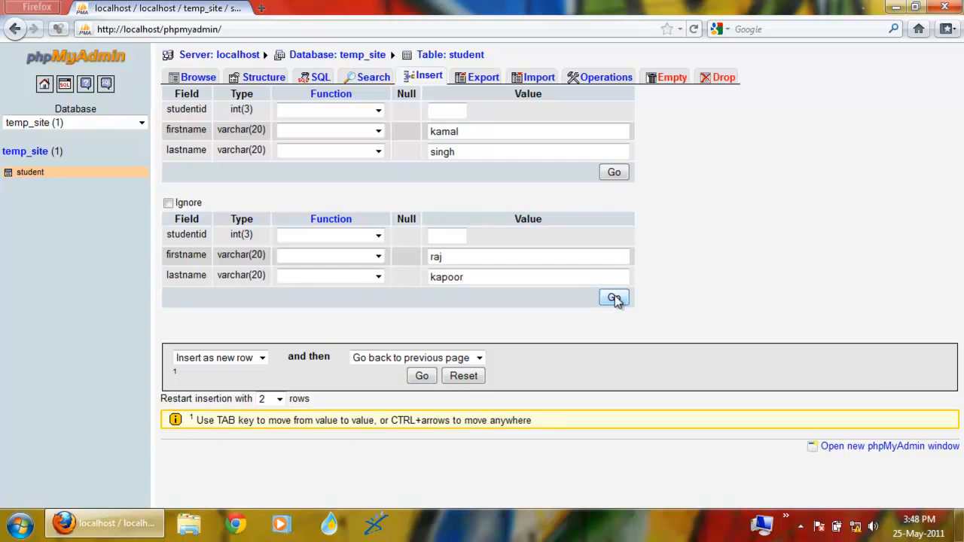
left_click(613, 298)
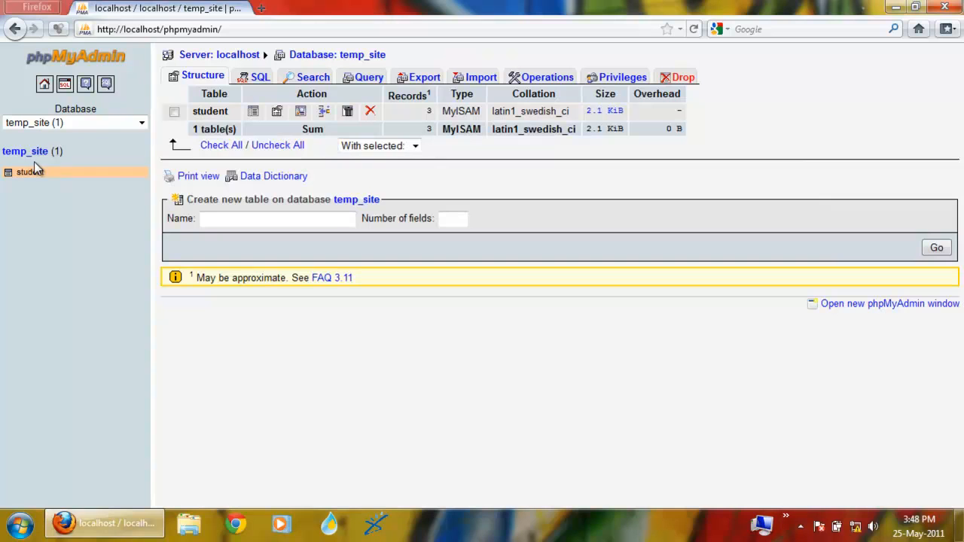
left_click(30, 172)
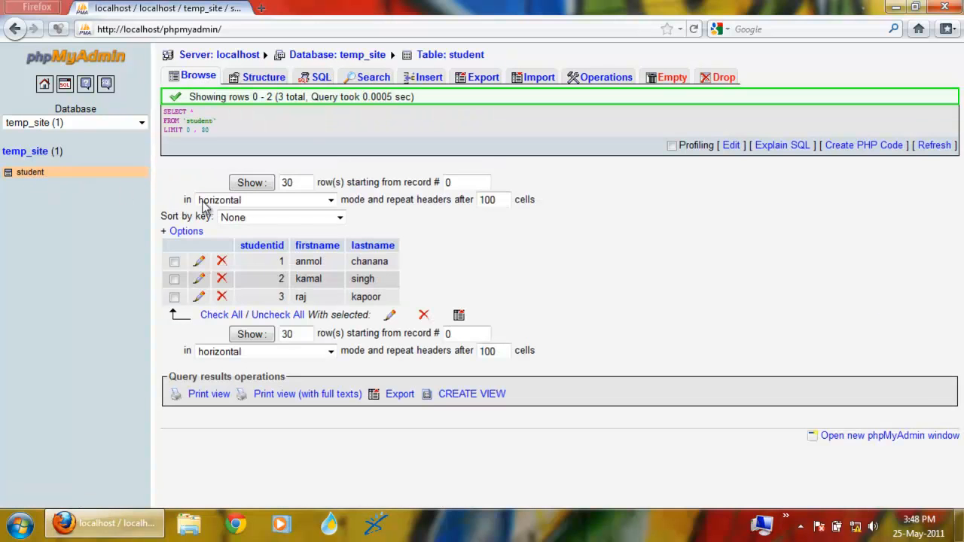
mouse_move(307, 277)
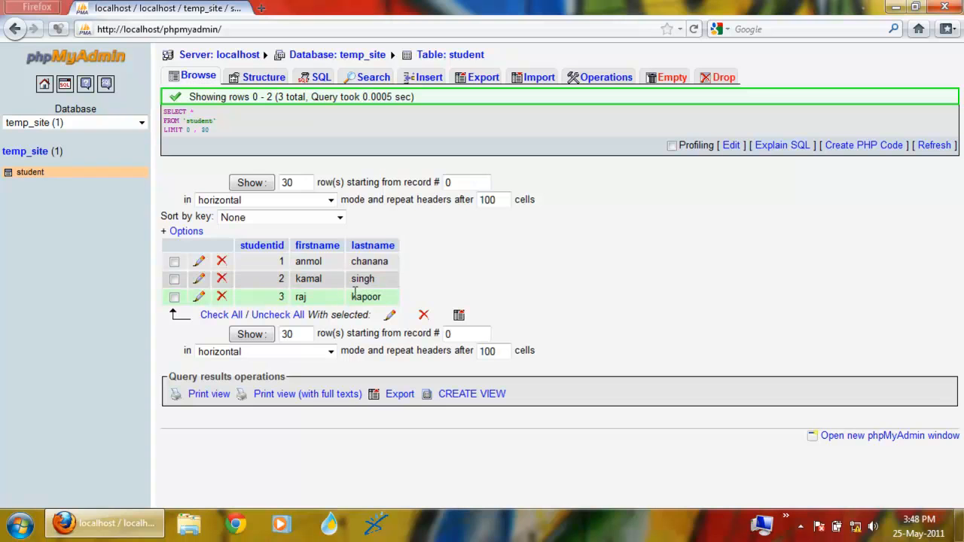
mouse_move(545, 279)
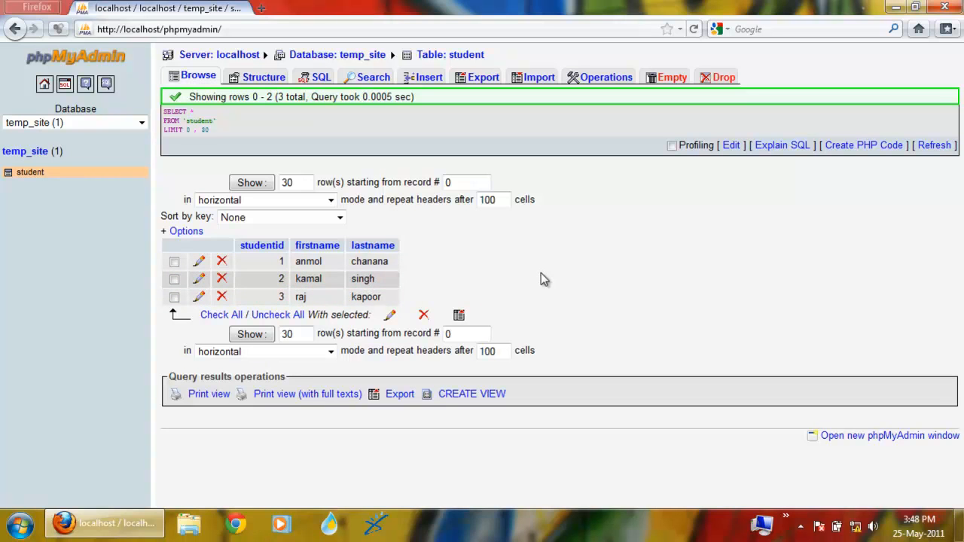
mouse_move(571, 309)
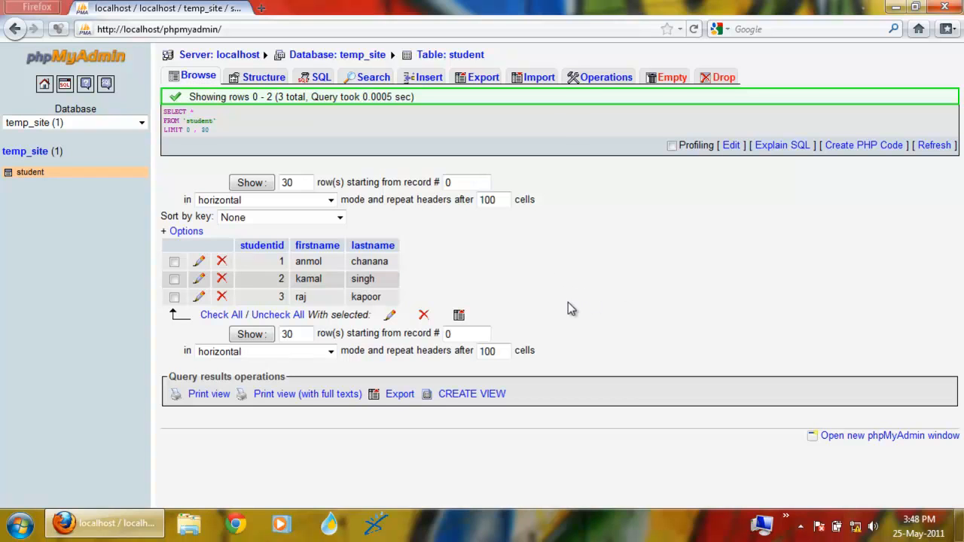